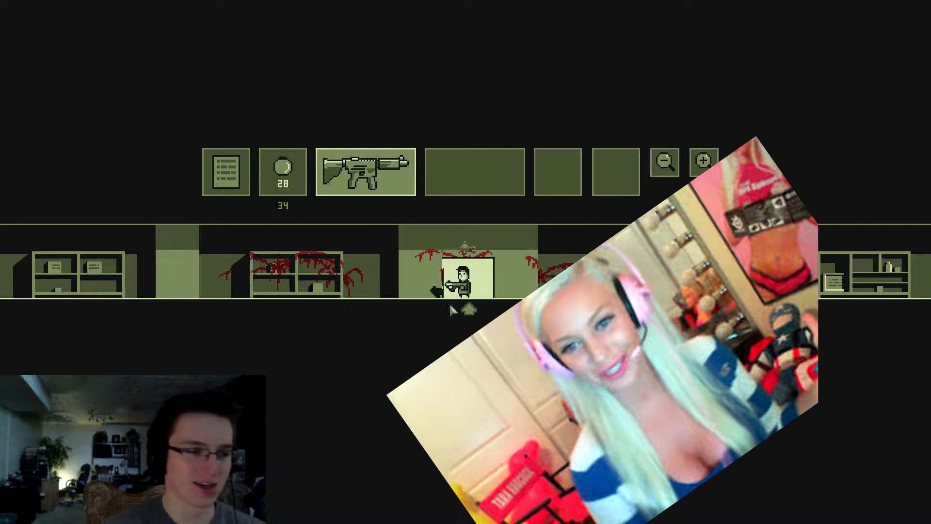
# Close the weapon-slot window and return to the level with the AR-16 equipped
pyautogui.click(456, 280)
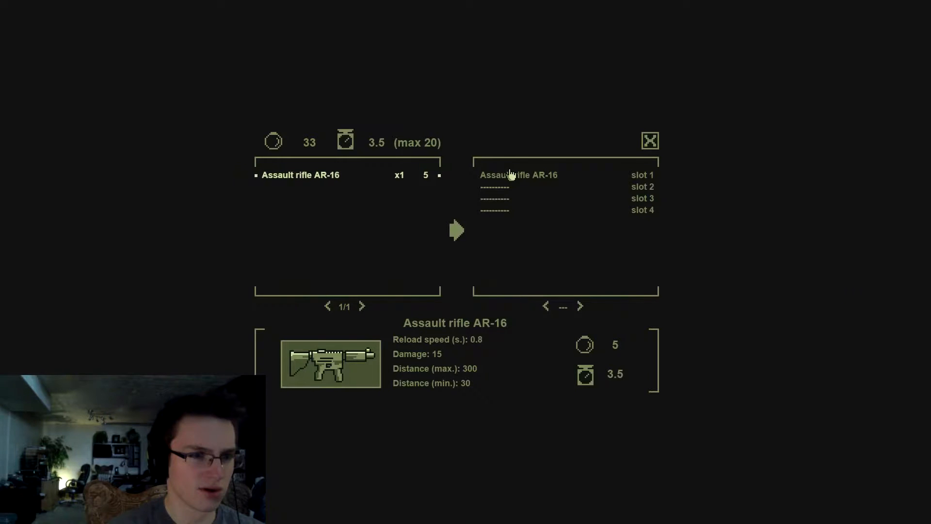
pyautogui.moveTo(528, 352)
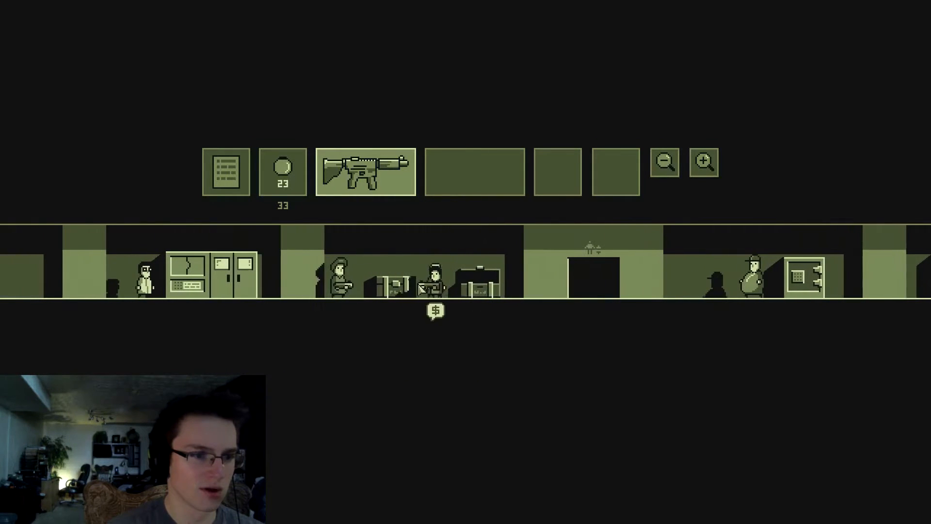
# Inspect the container's SG-12, shotgun and land mines, then close it keeping only the AR-16
pyautogui.click(364, 172)
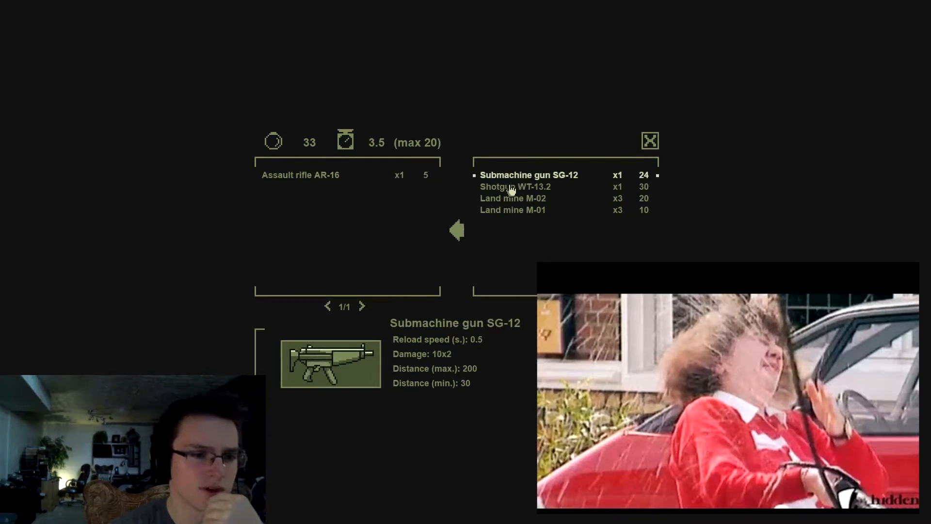
pyautogui.click(512, 198)
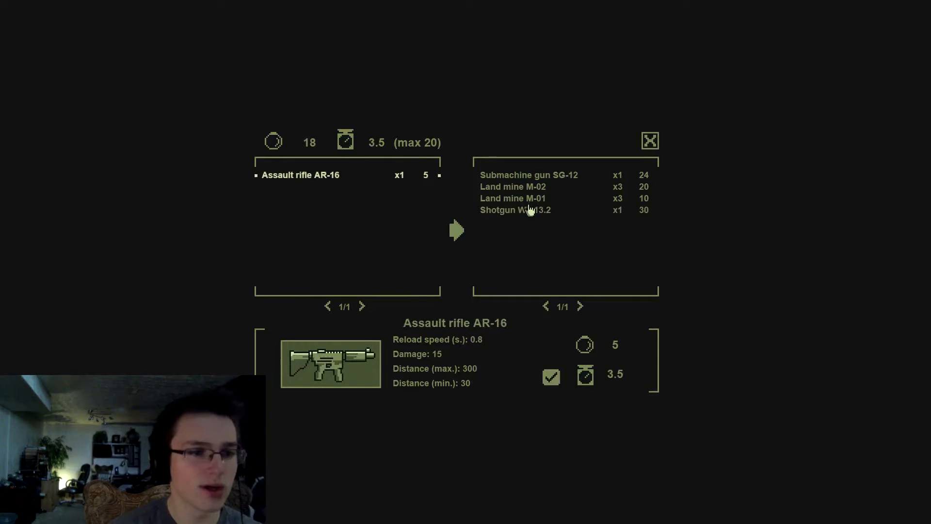
pyautogui.click(515, 209)
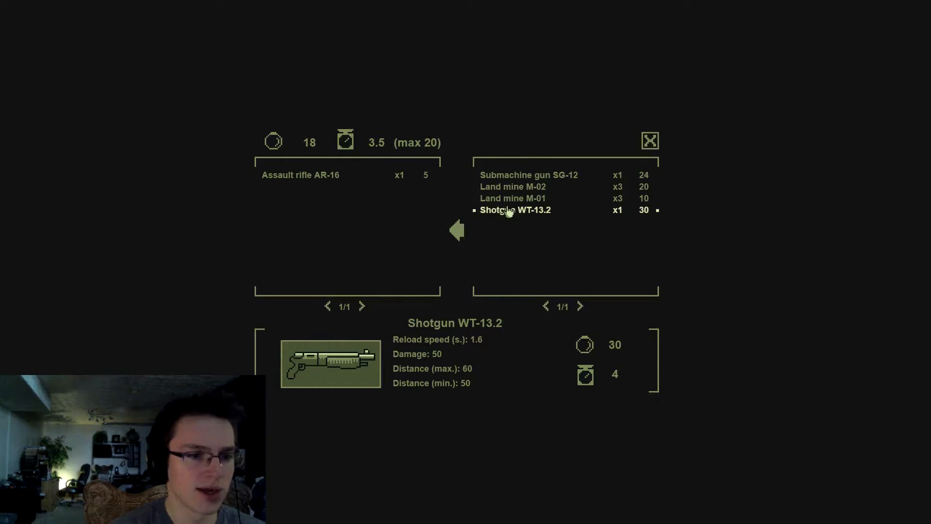
pyautogui.click(649, 142)
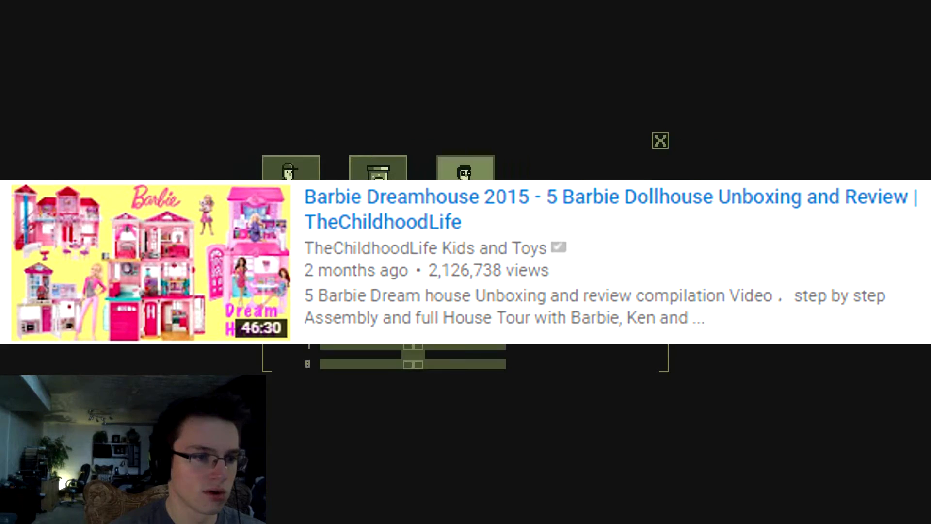
# Reach the next container and view its transfer window holding a Teddy bear
pyautogui.click(659, 141)
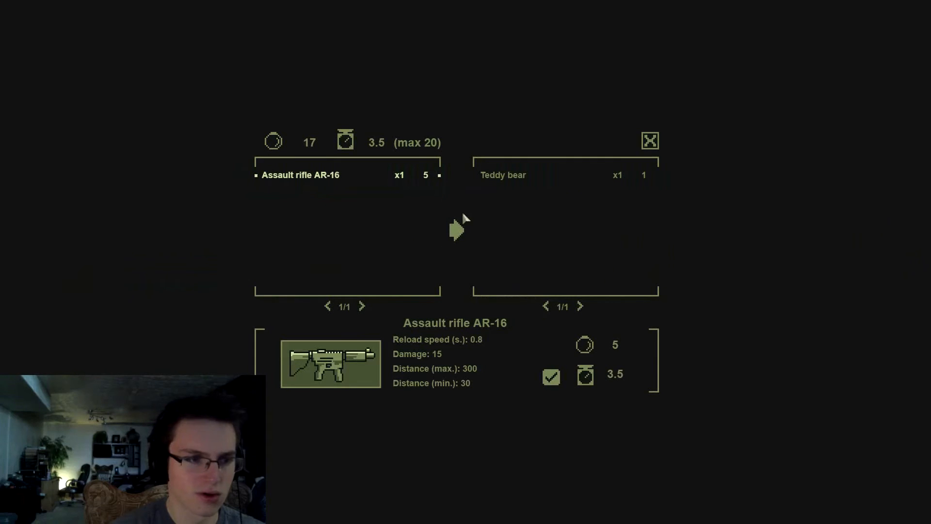
# Move the Teddy bear into the inventory beside the AR-16 and close the transfer window
pyautogui.click(503, 174)
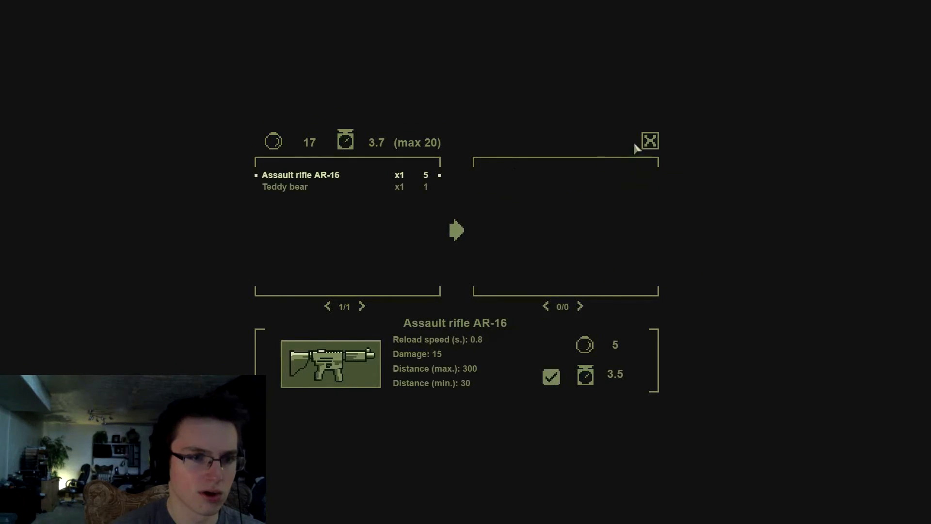
pyautogui.click(650, 142)
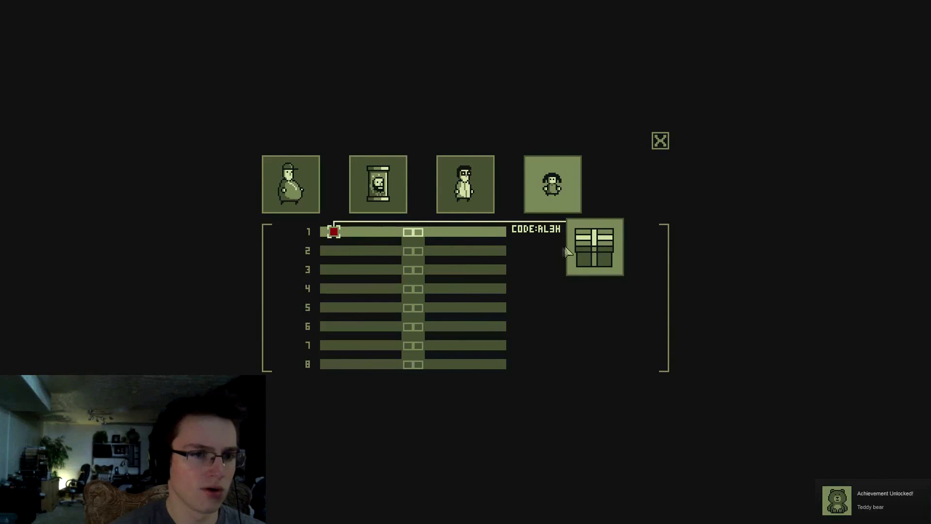
pyautogui.moveTo(549, 237)
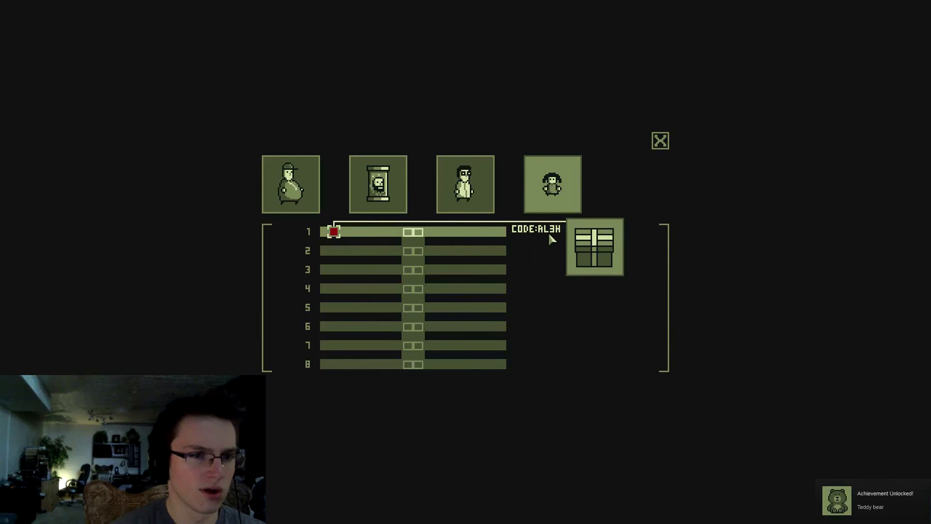